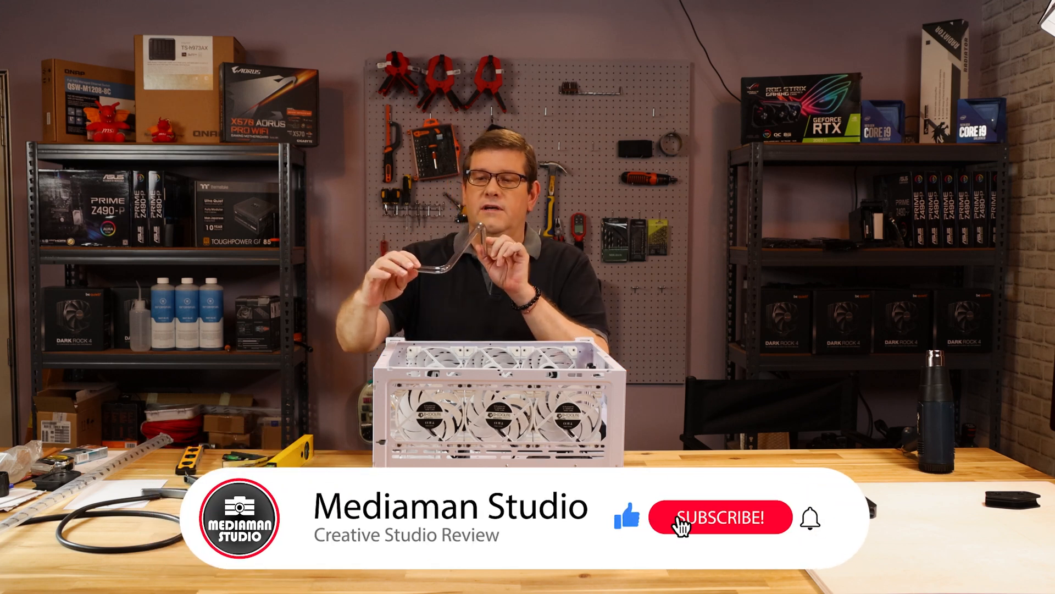
left_click(720, 517)
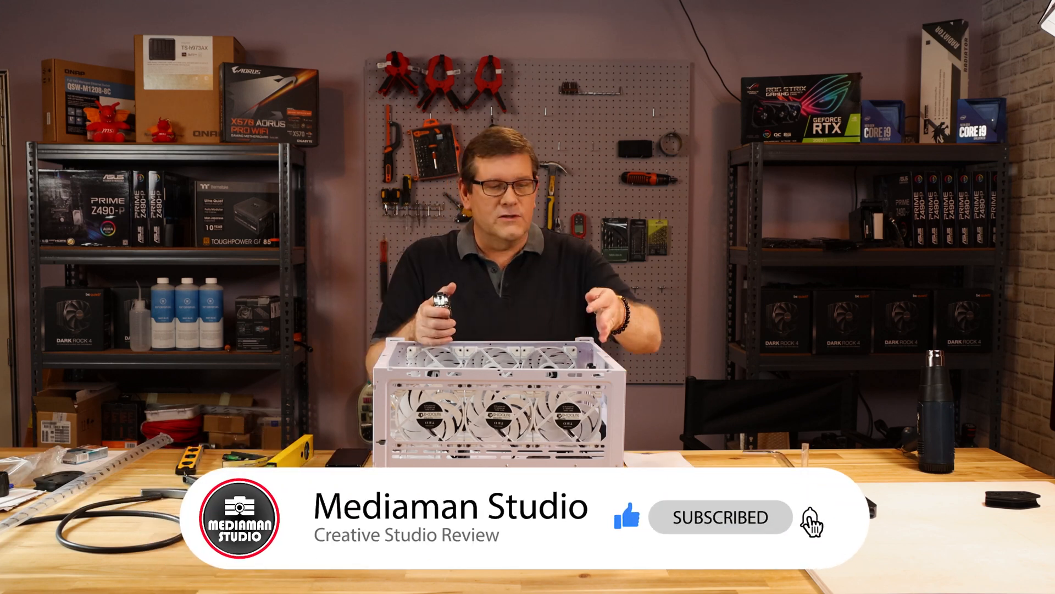